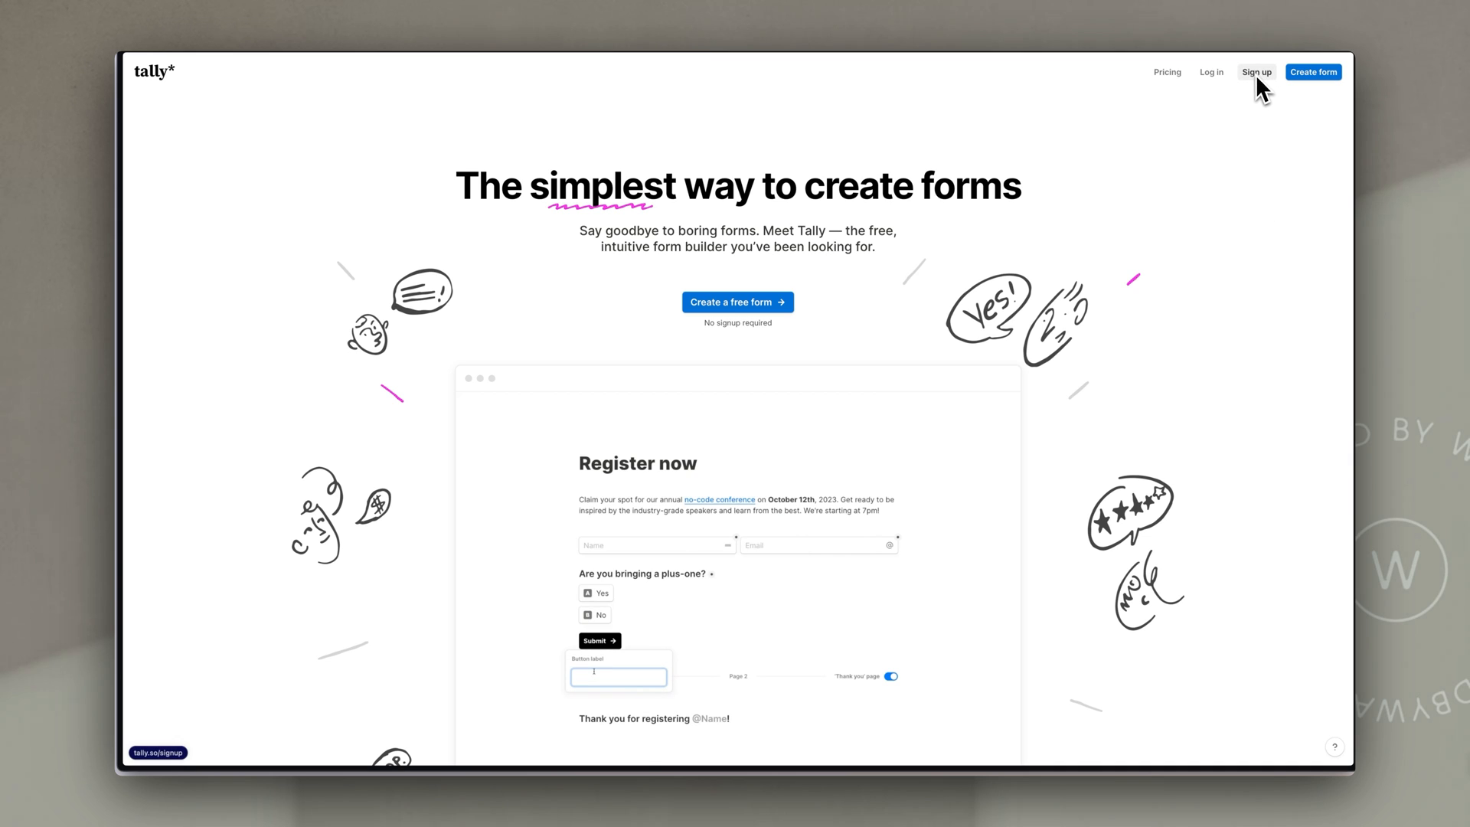
# - Enter 'Register' and create a new untitled blank form from the Tally homepage
pyautogui.write('Register')
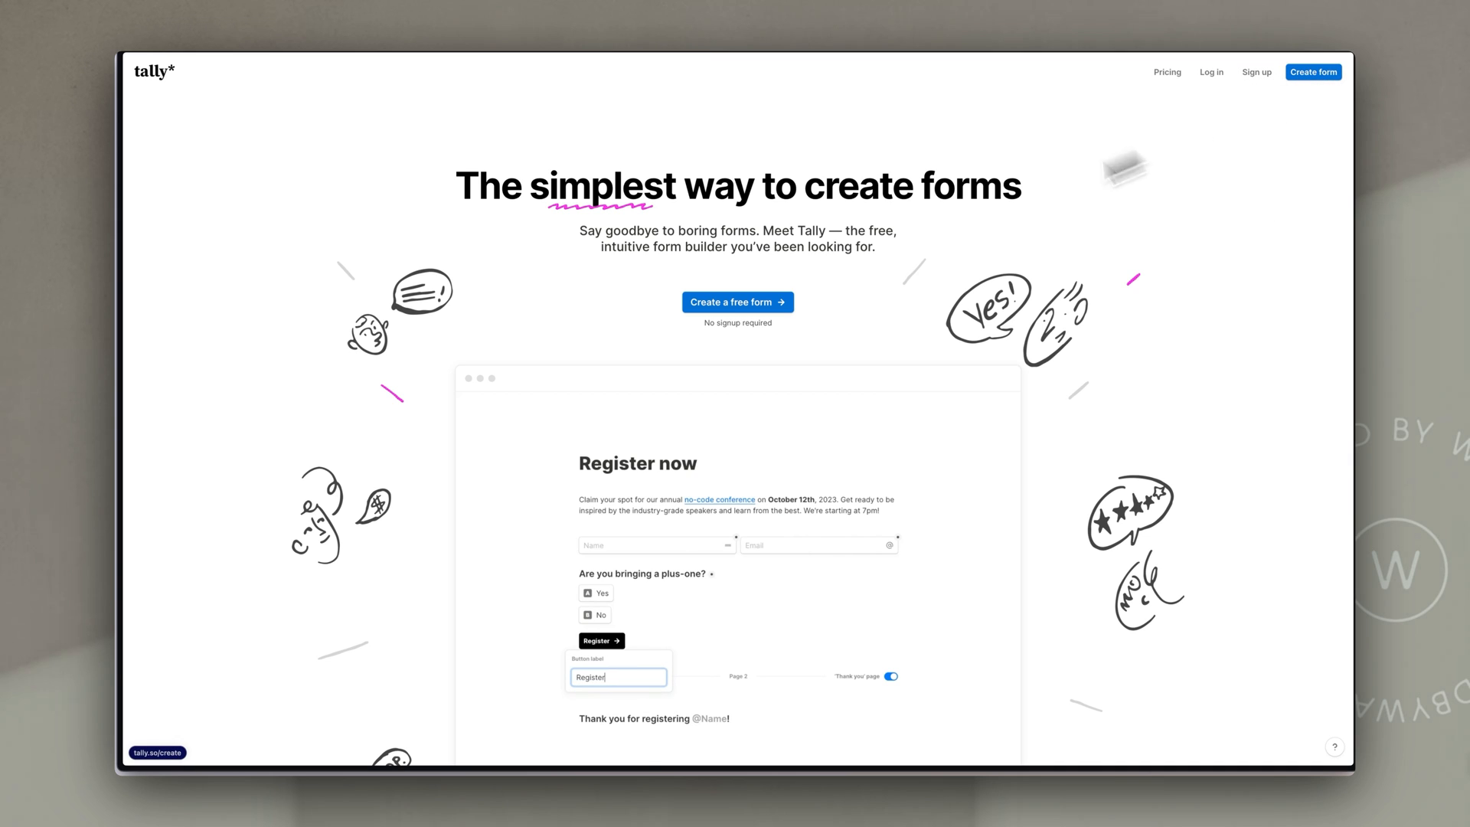
pyautogui.click(737, 301)
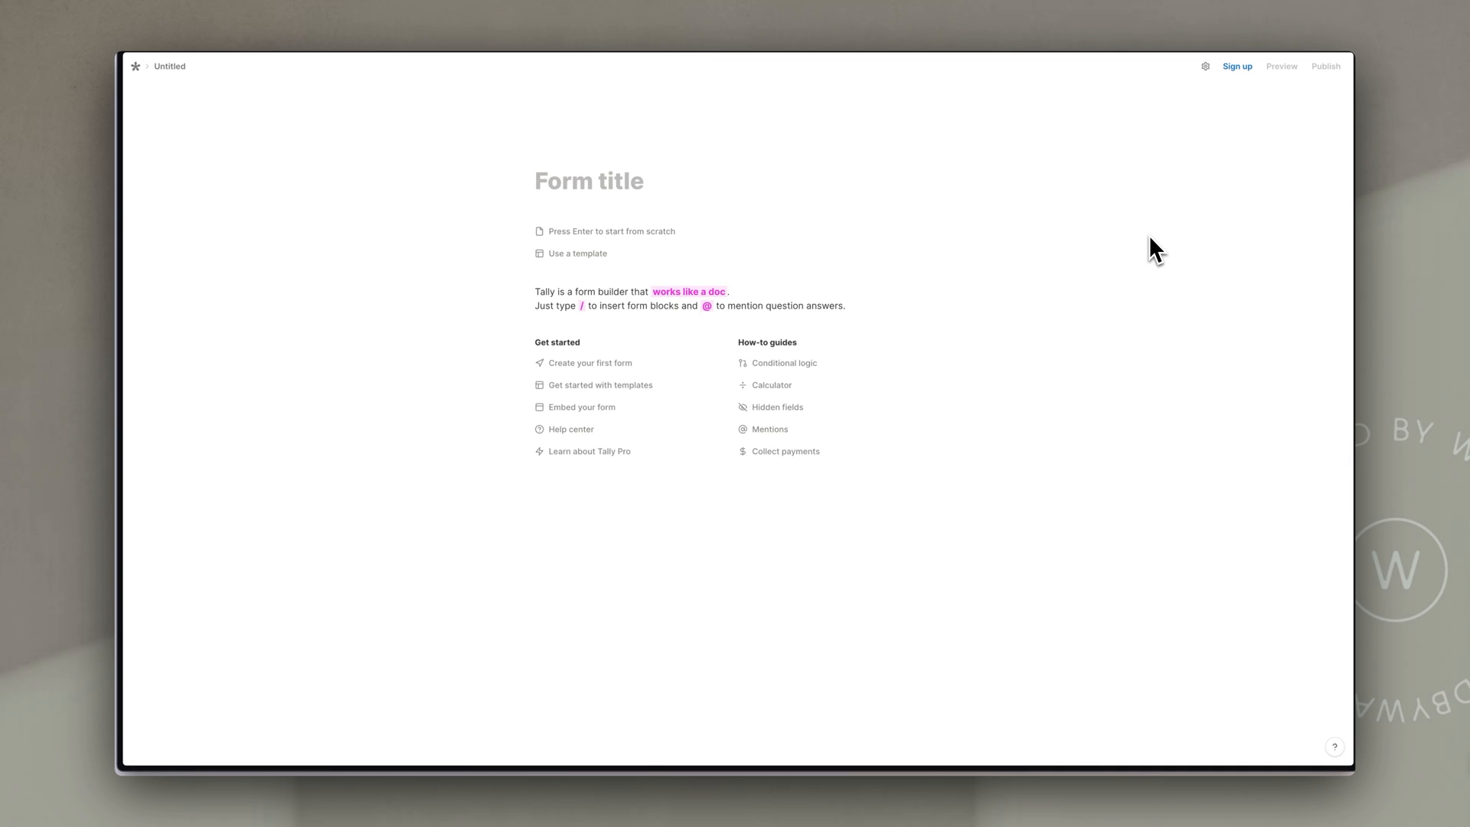